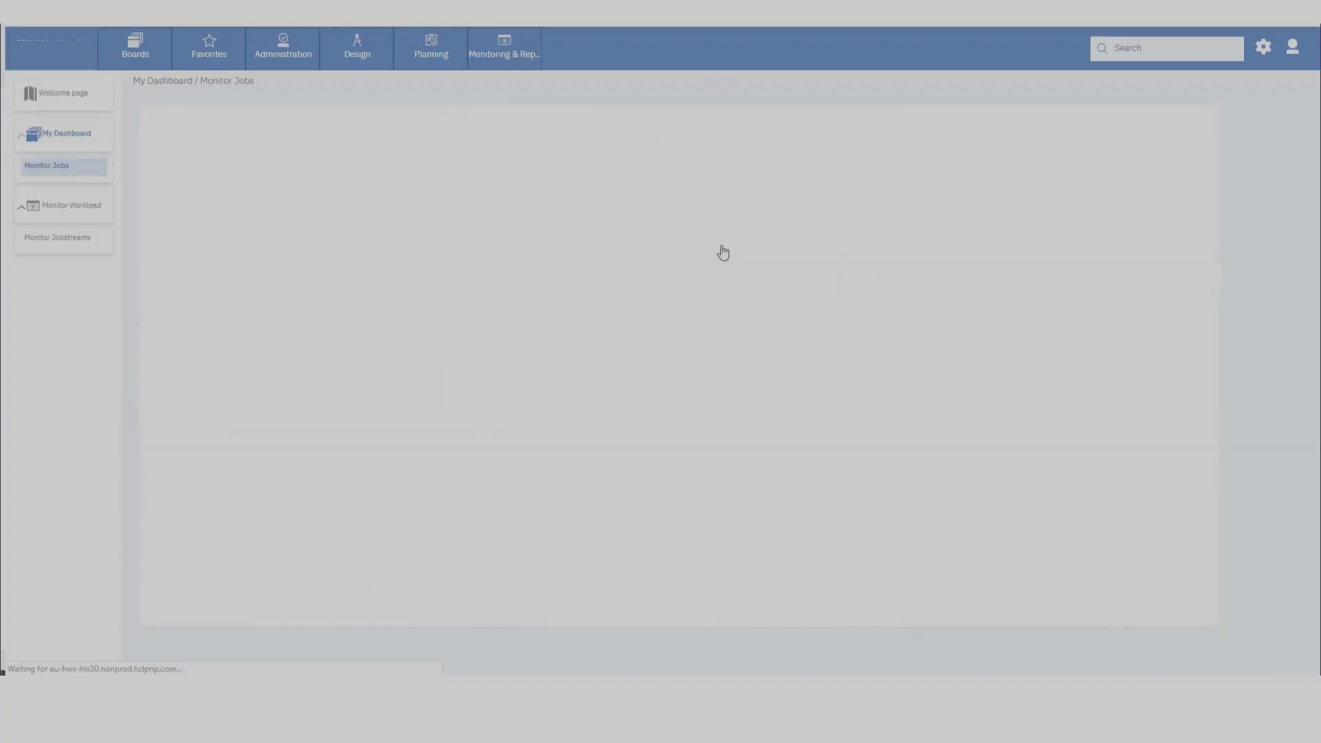
- Drill into the Available workstations widget to list the four workstations, then go back to My Dashboard
left_click(66, 133)
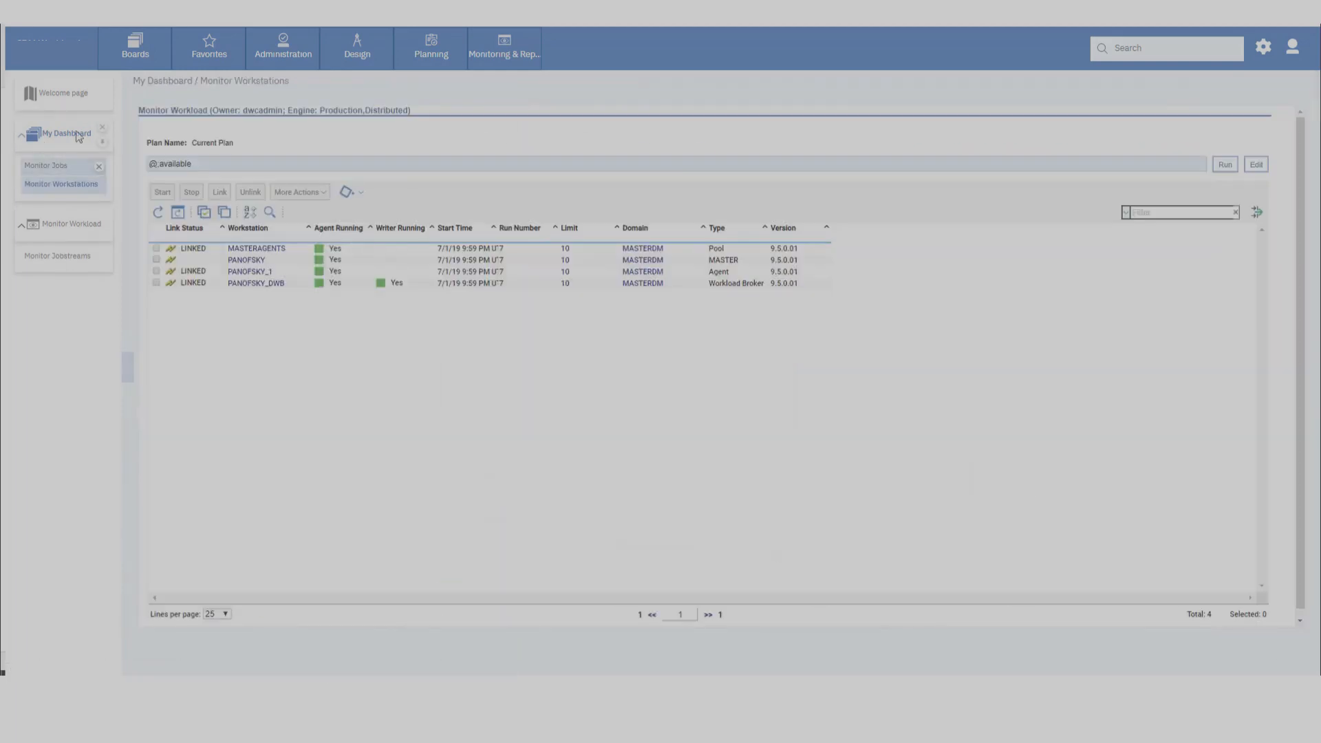
left_click(65, 133)
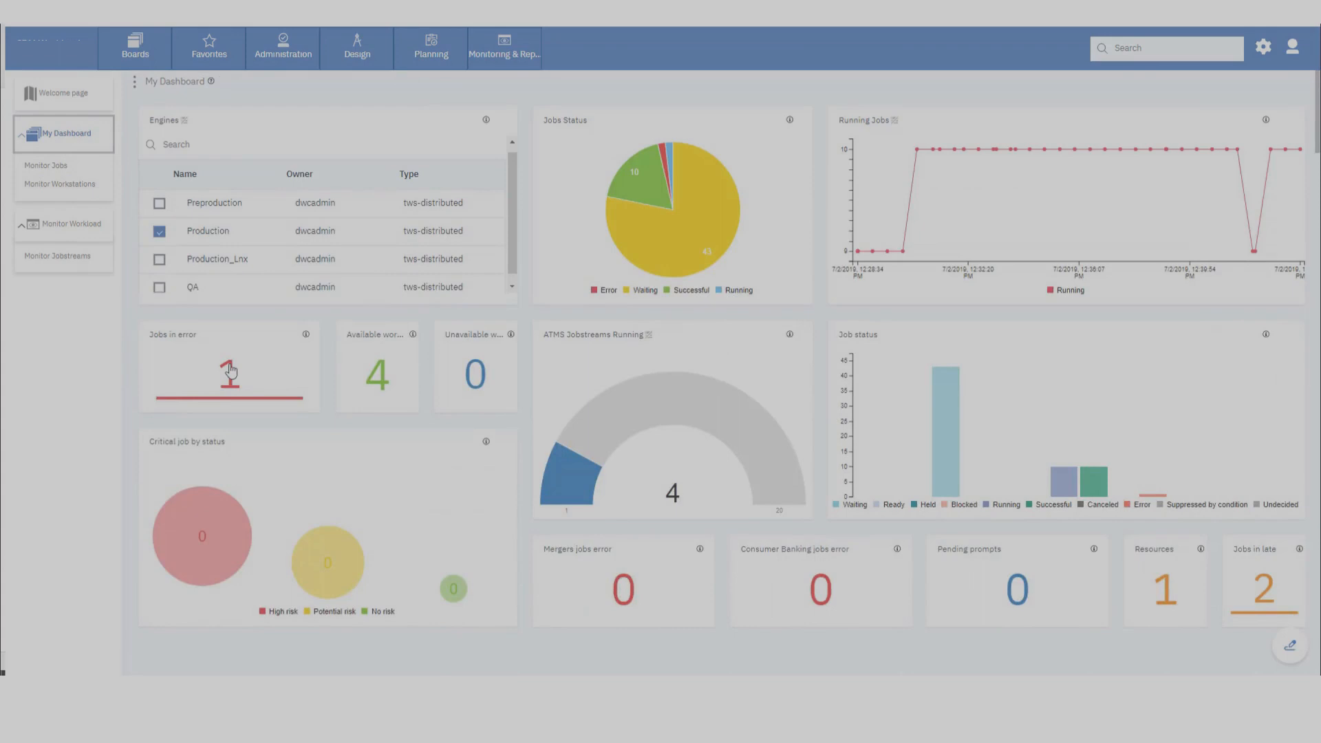